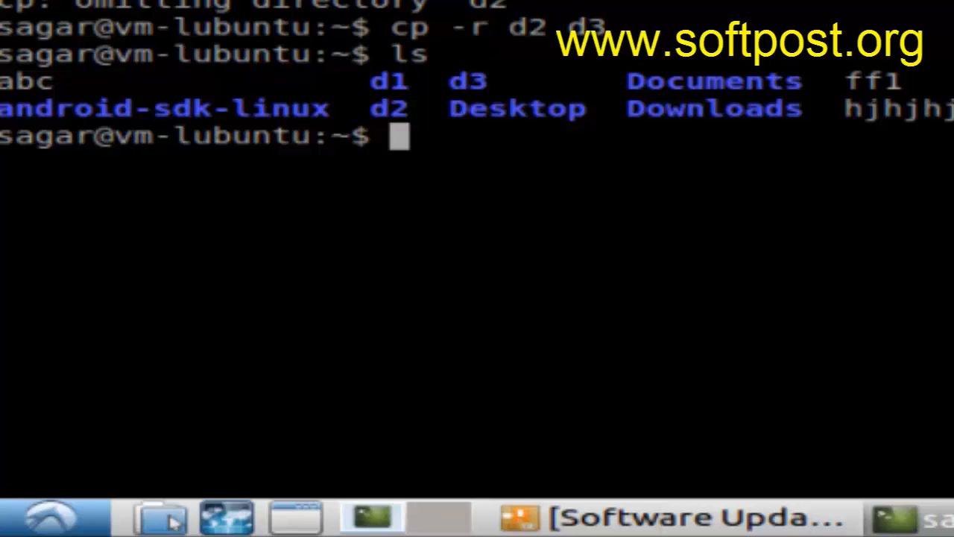
Step: Copy ff1 to ff2 with 'cp ff1 ff2' and list the folder so ff2 appears
text(cp)
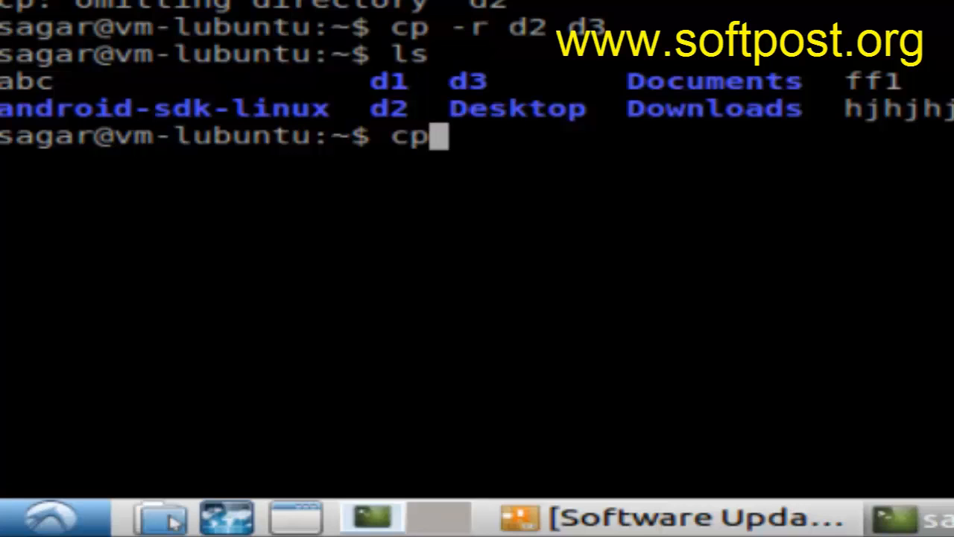
key(space)
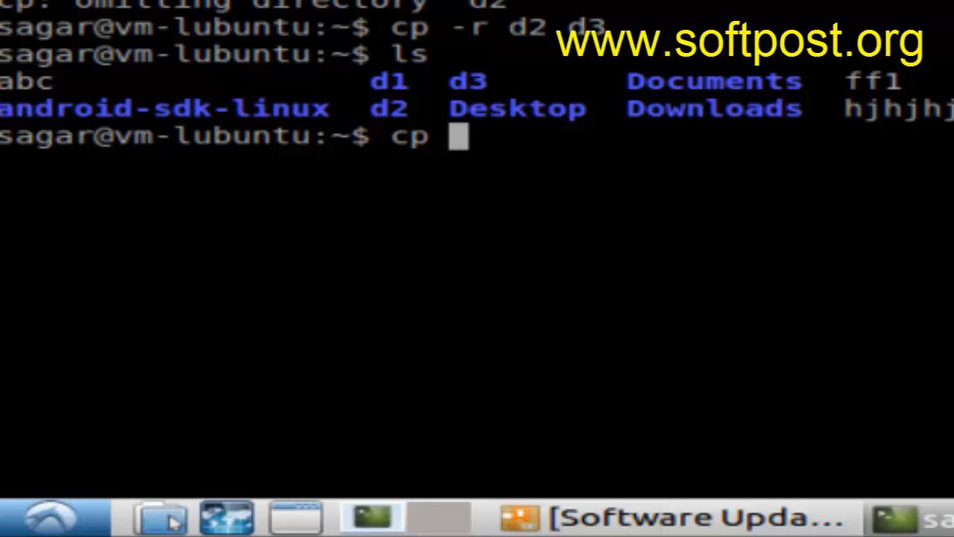
text(ff1)
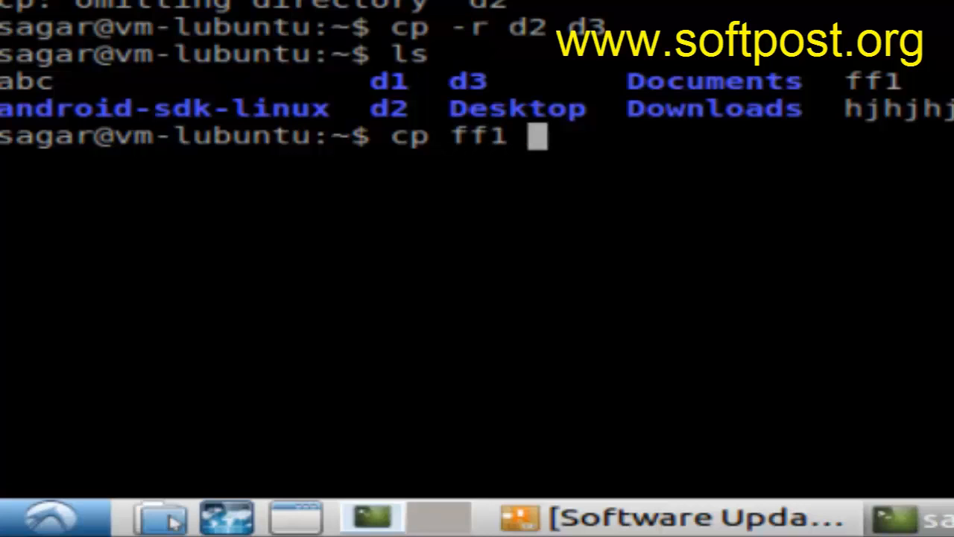
text(ff2)
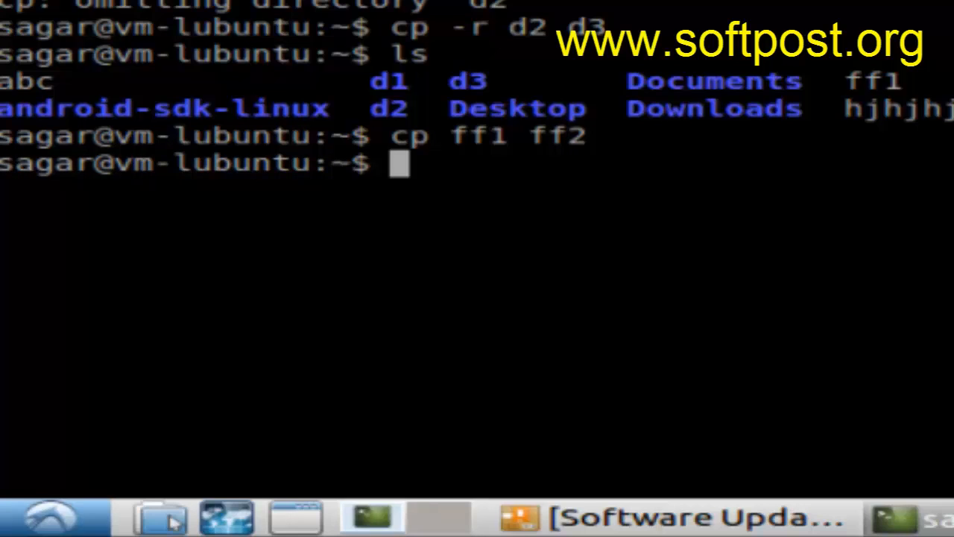
text(ls)
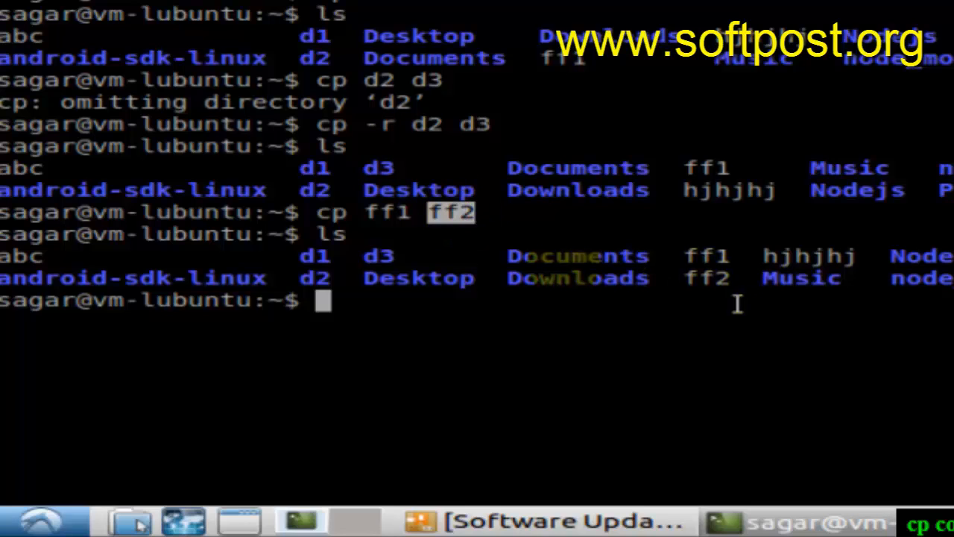
Step: Run 'cp -i ff1 ff2' and answer N to decline overwriting ff2
click(464, 351)
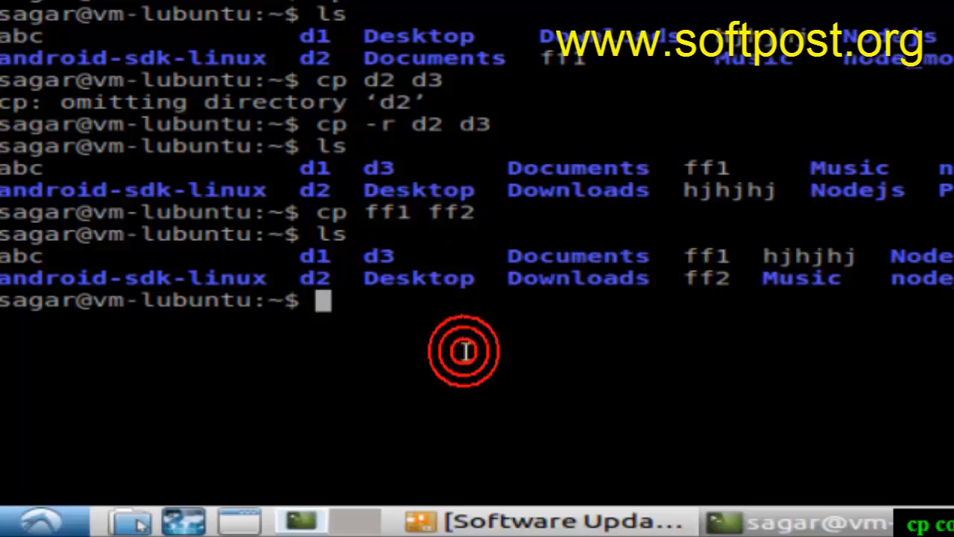
text(ls)
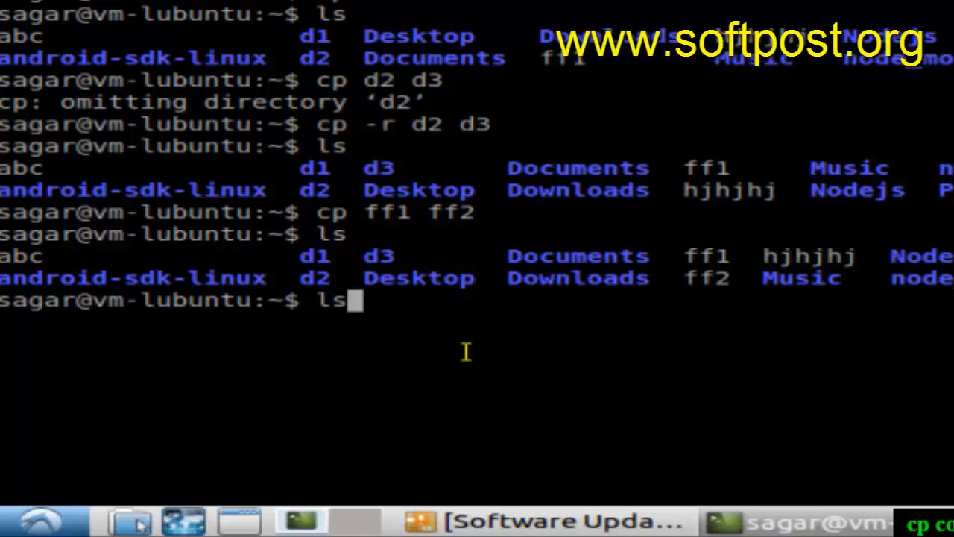
text(cp ff1 ff2)
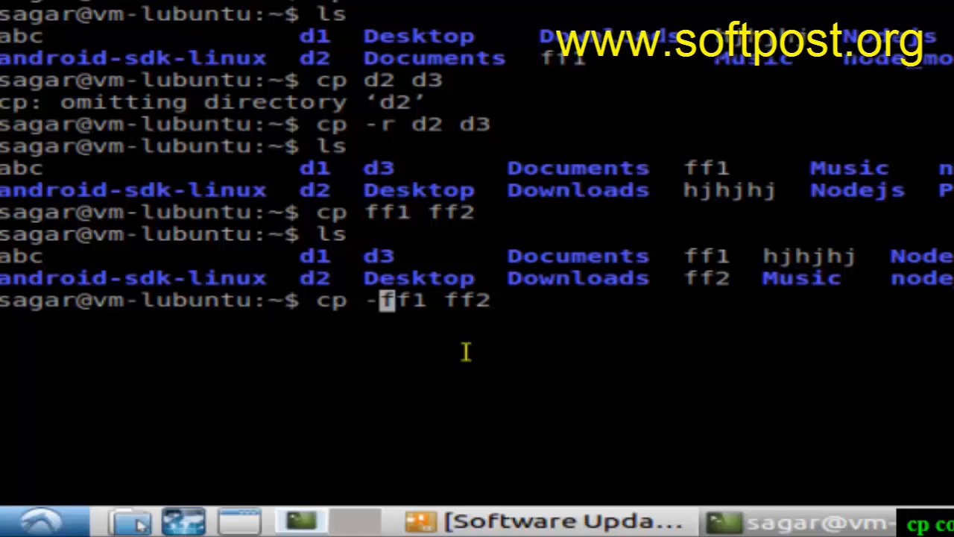
text(i)
text(N)
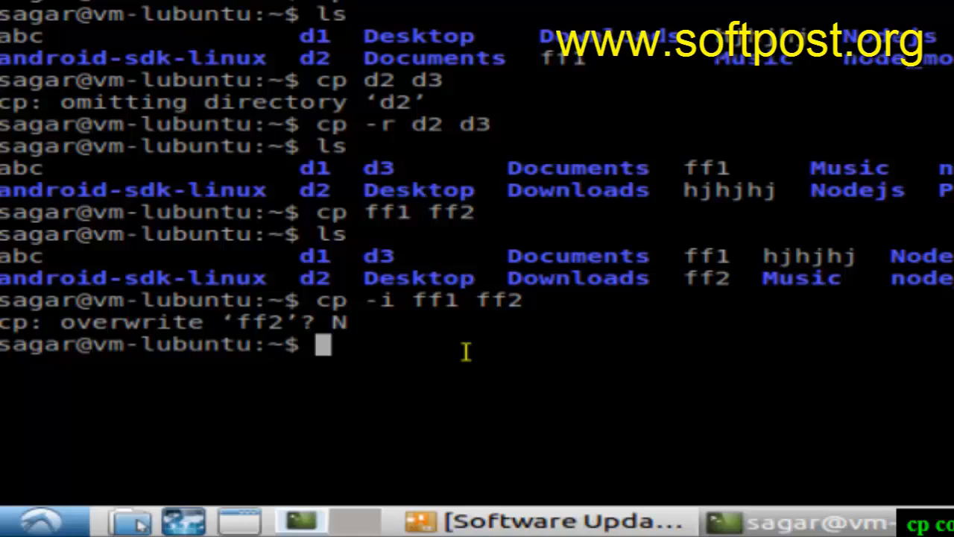
Step: Recursively copy d1 to d2 and to new directory d5, then mark d5 in the listing
text(cp -i ff1 ff2)
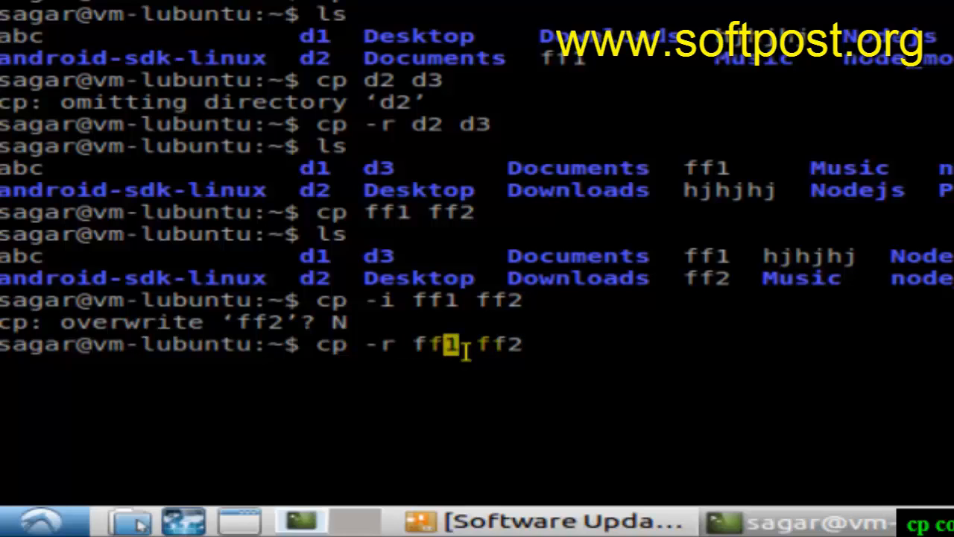
key(BackSpace)
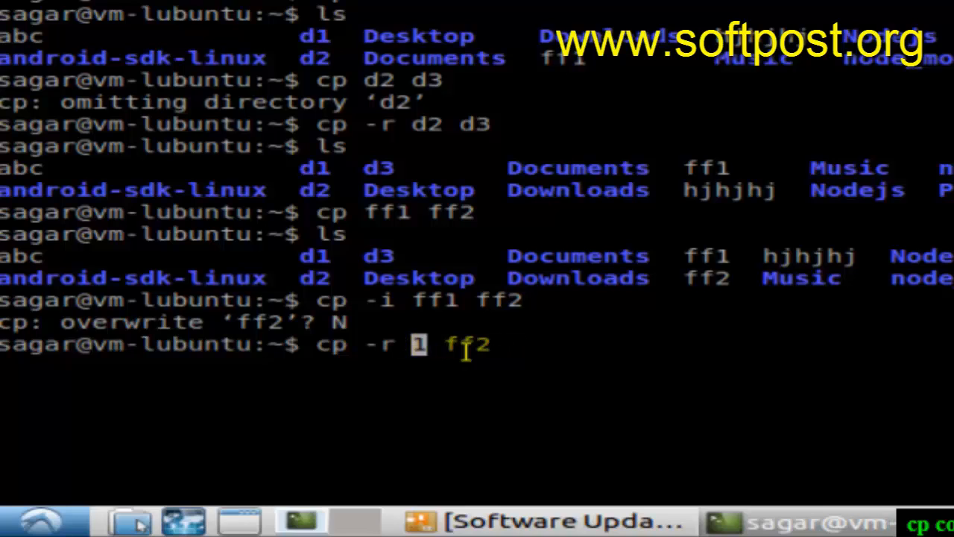
text(d1)
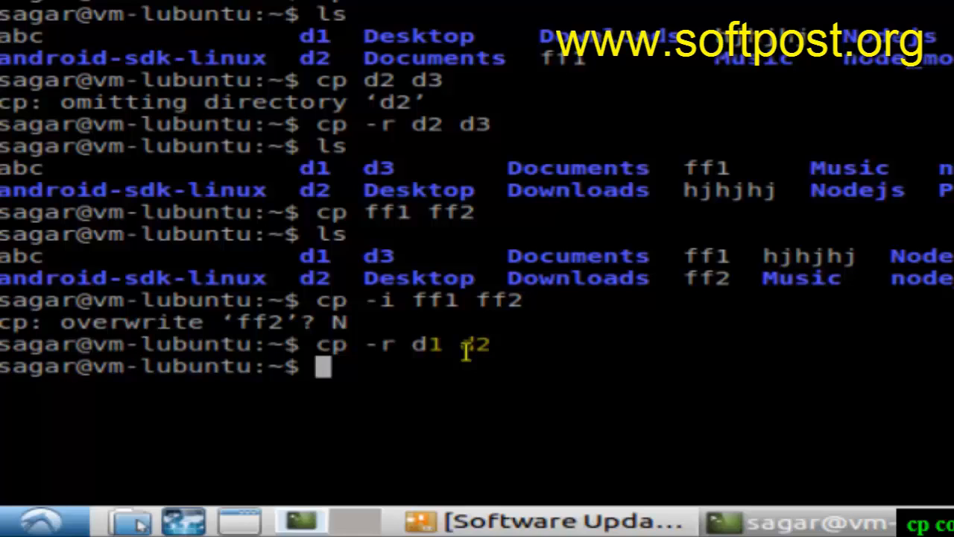
text(cp -r d1 d5)
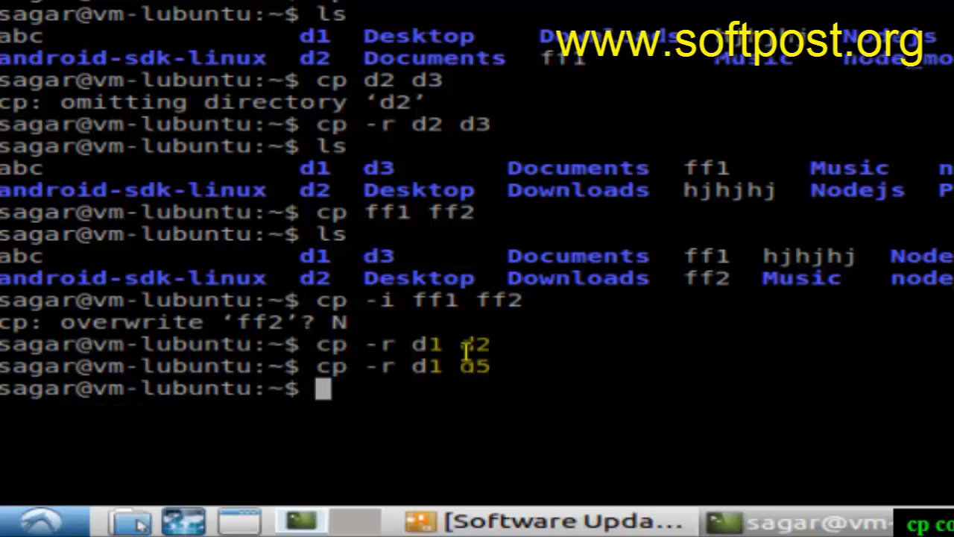
text(cp -r d1 d2)
text(ls)
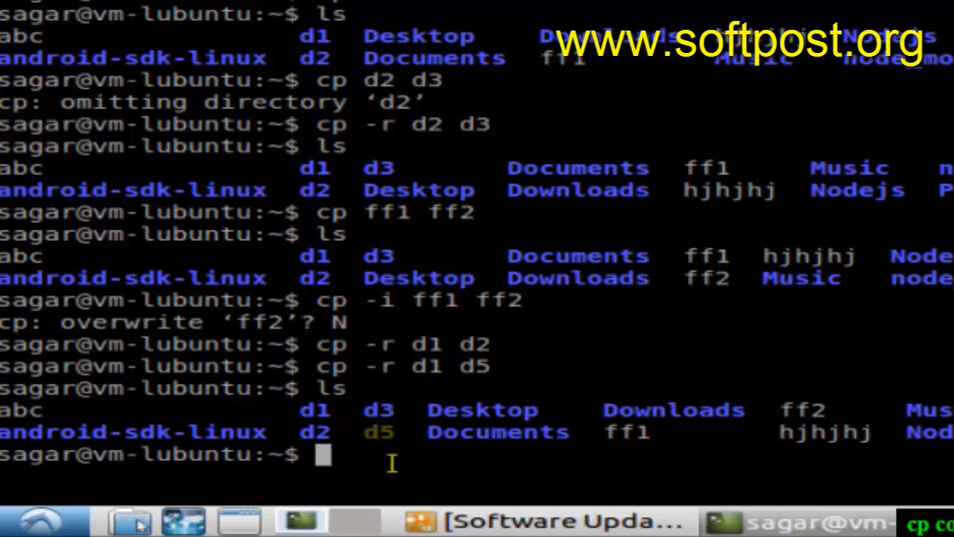
double_click(379, 431)
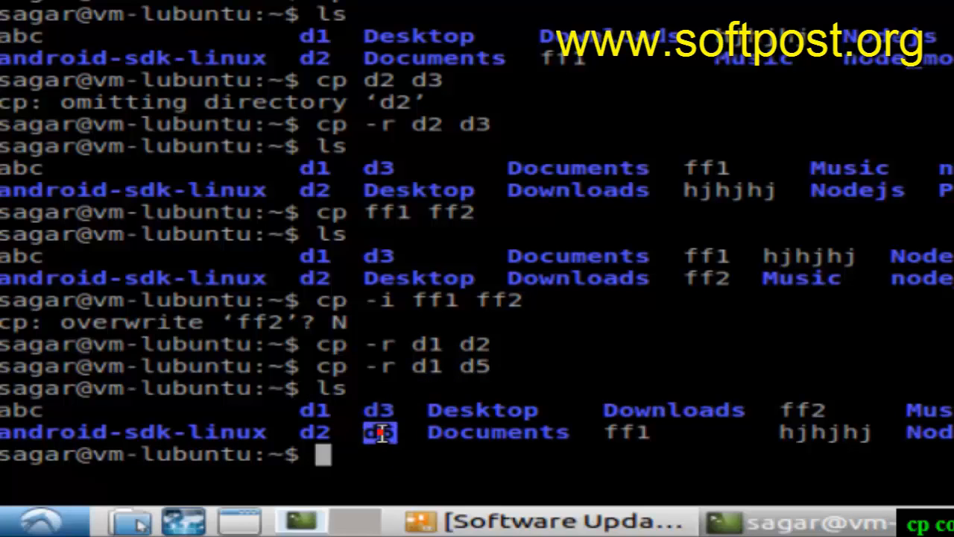